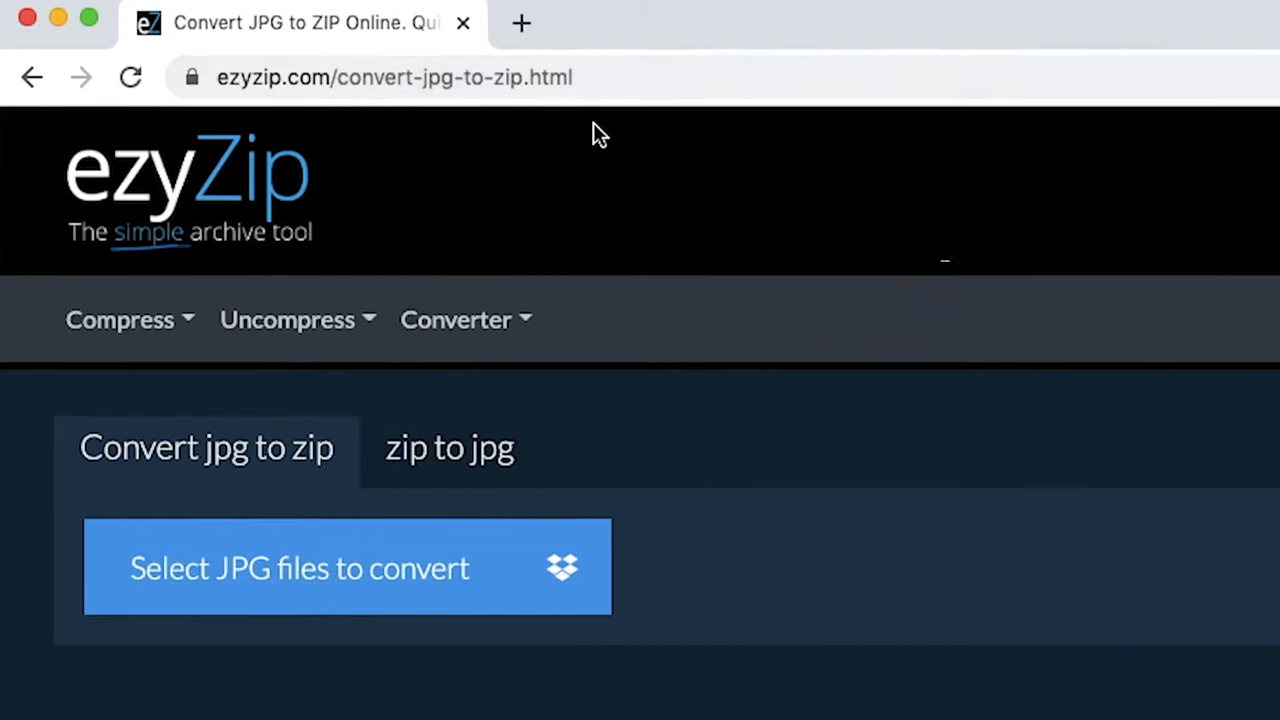
Step: Load Monkey Sitting in Bananas.jpeg from the desktop and convert it to a ZIP
left_click(456, 320)
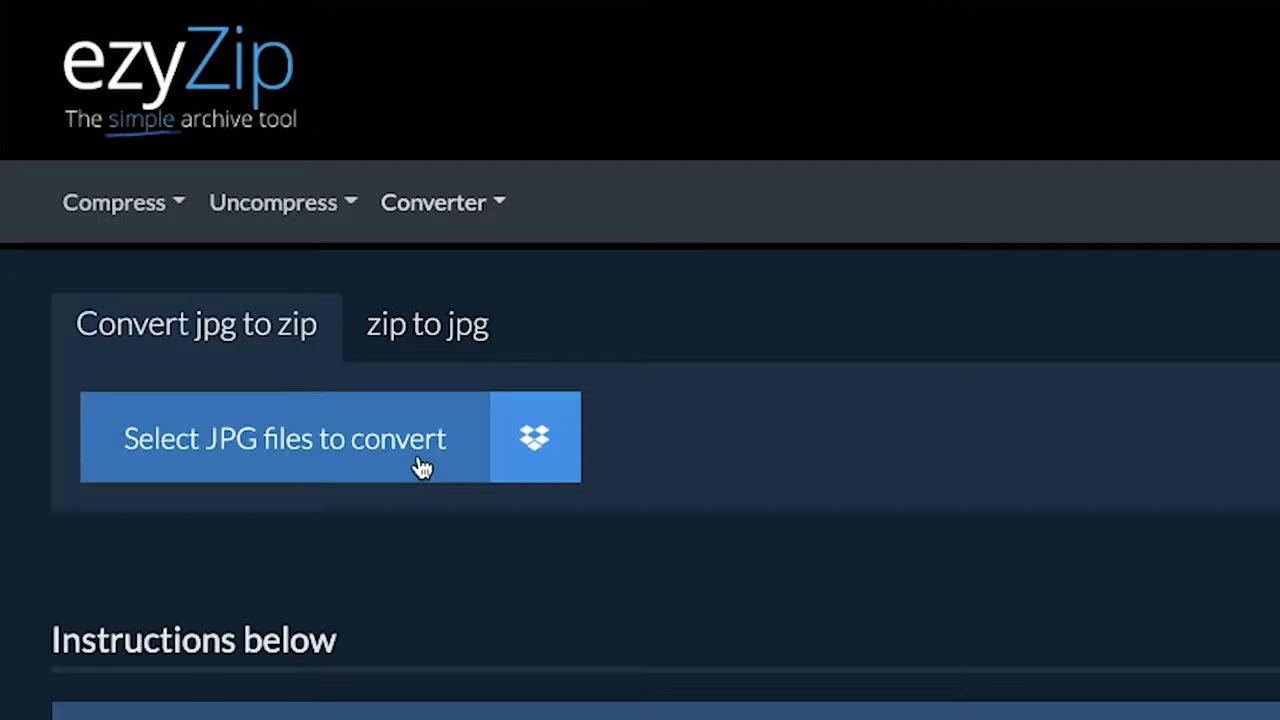
left_click(284, 438)
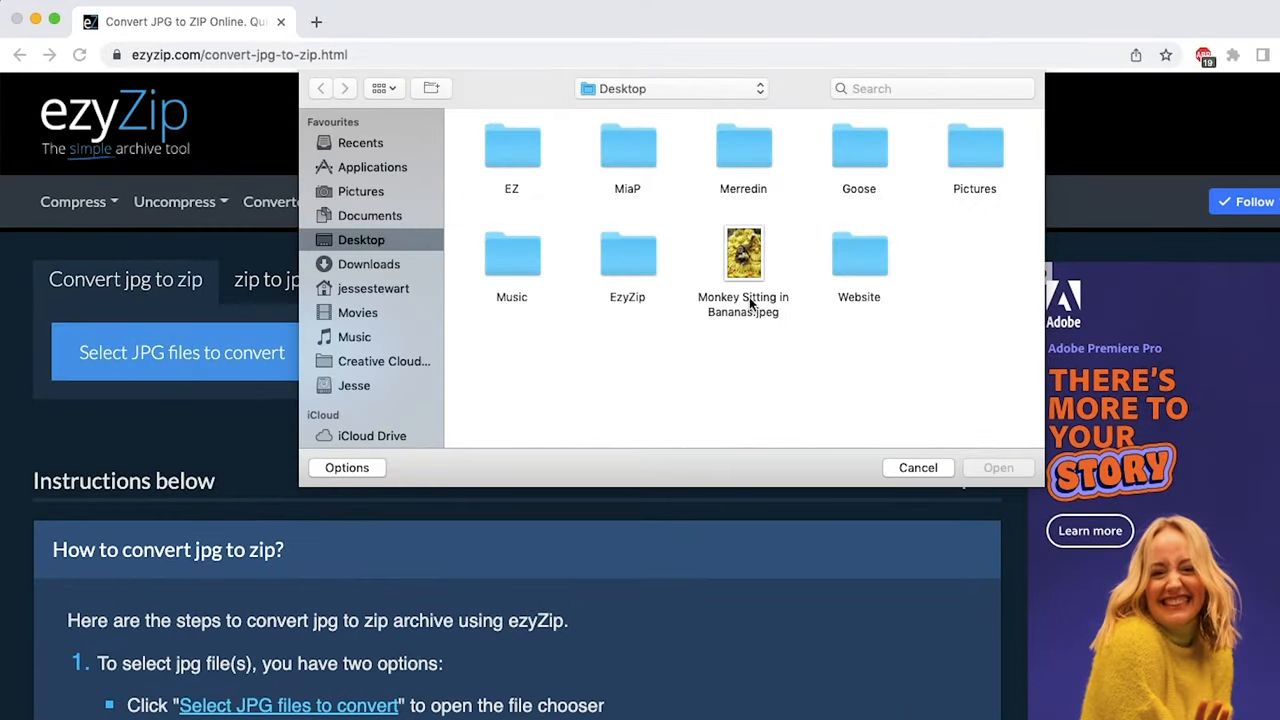
left_click(916, 468)
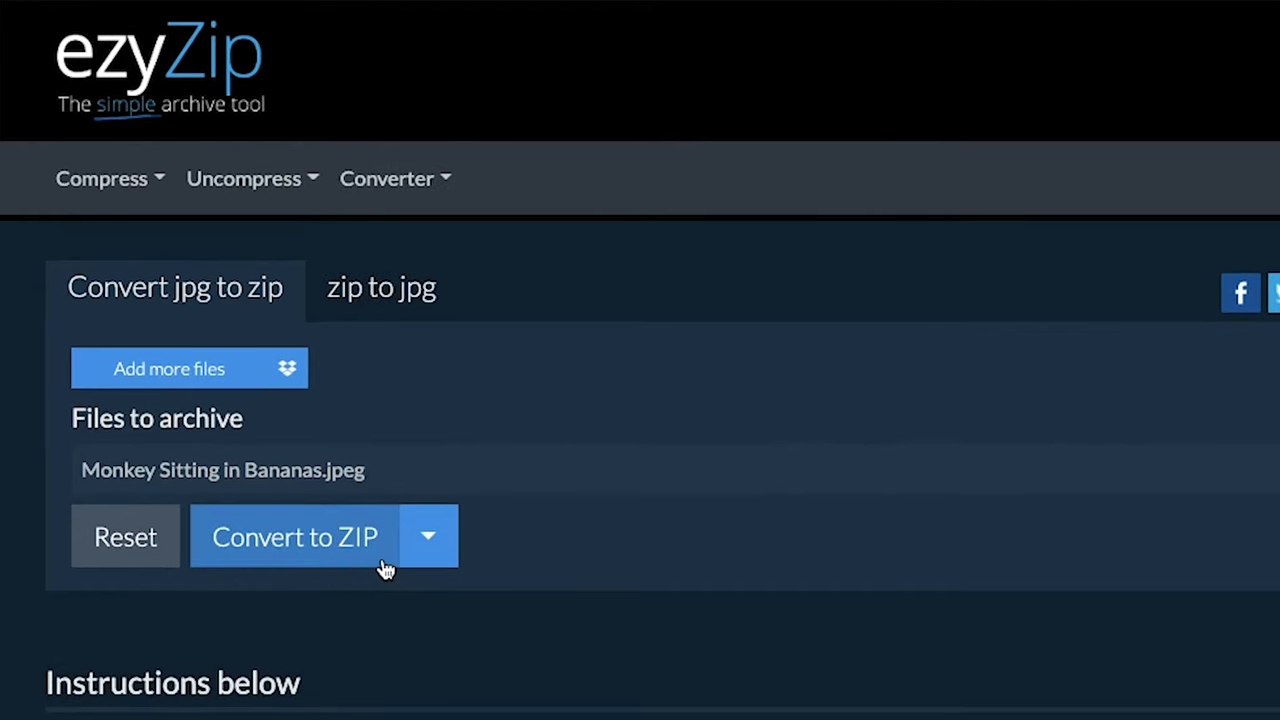
left_click(296, 536)
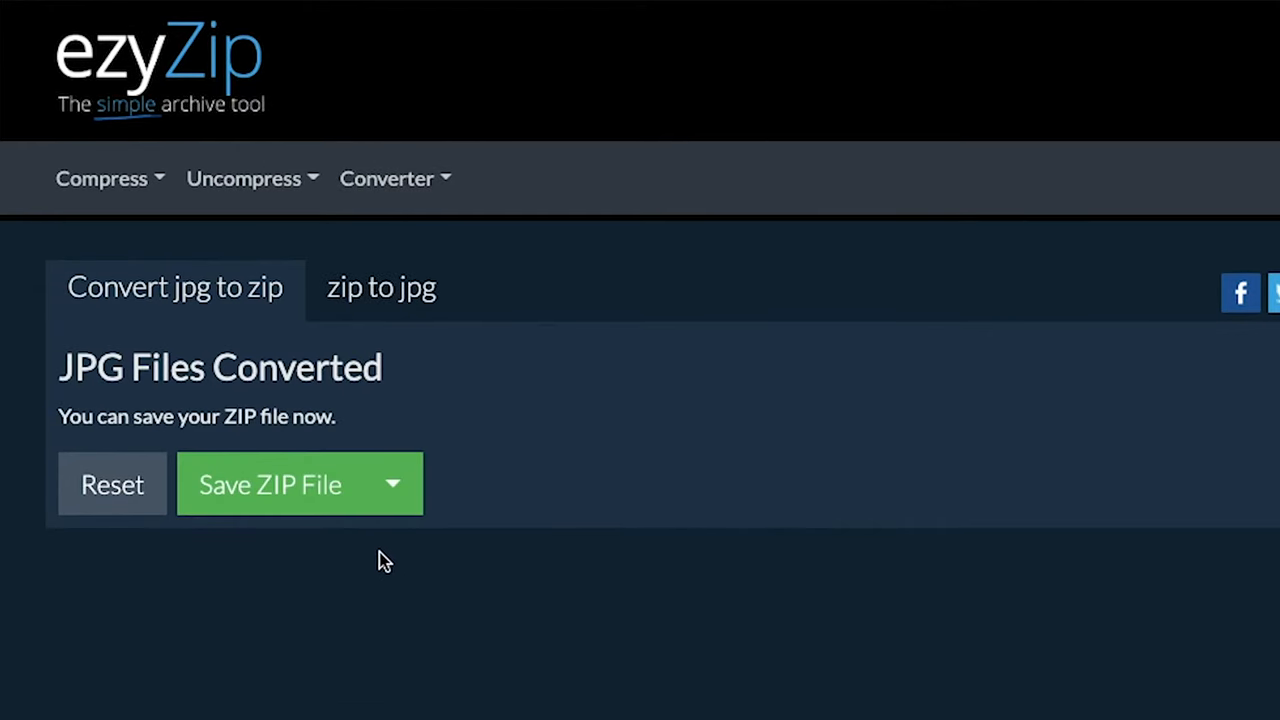
Step: Save the converted archive to the desktop as Gone Bananas.zip
left_click(270, 484)
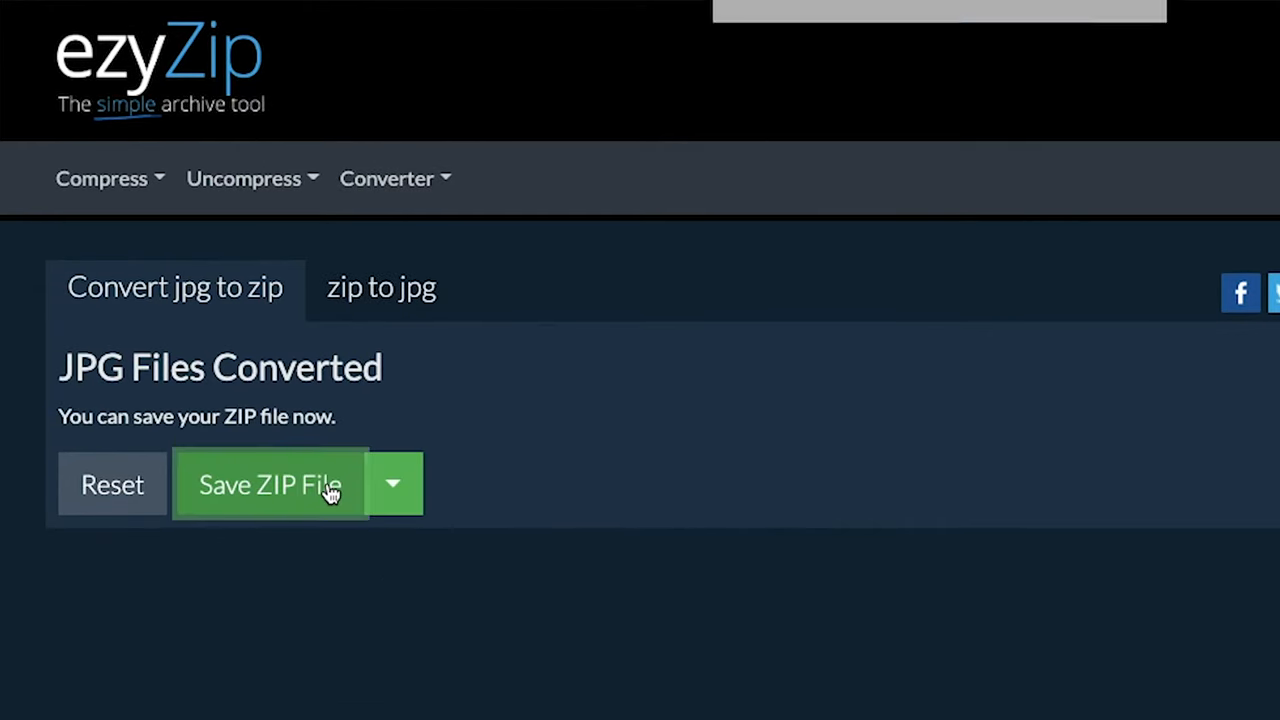
left_click(270, 484)
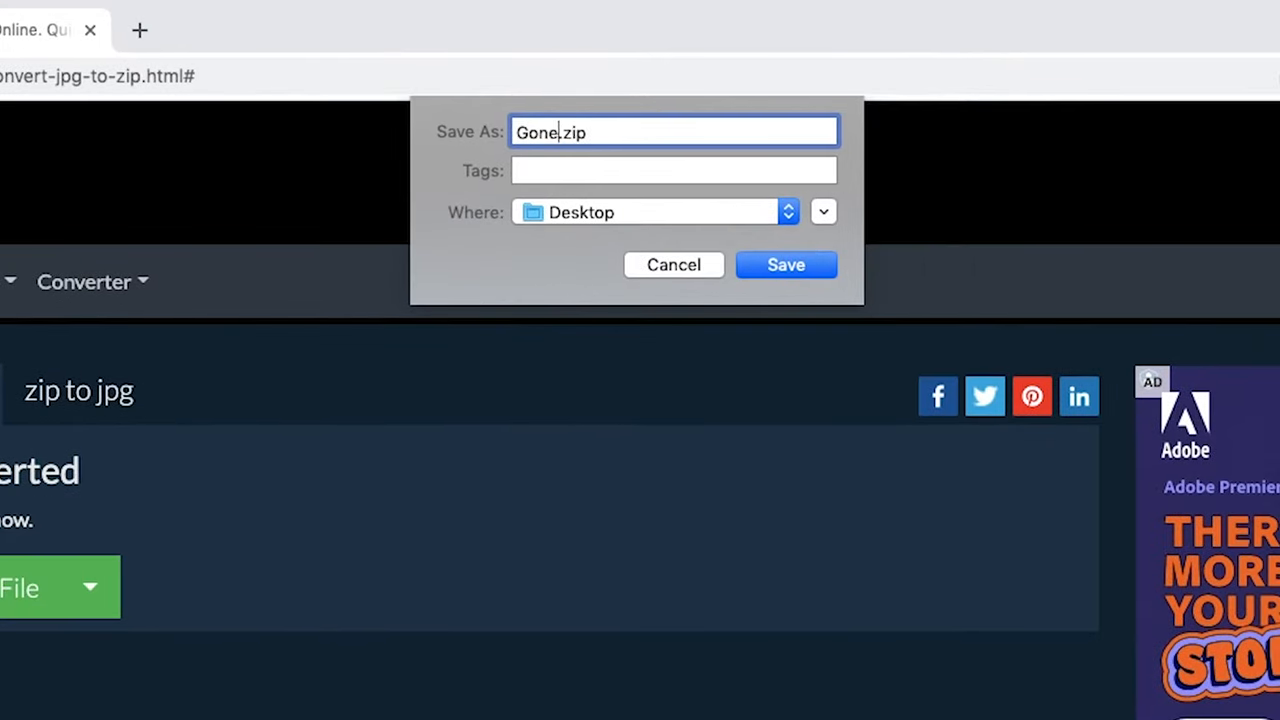
type("Bananas")
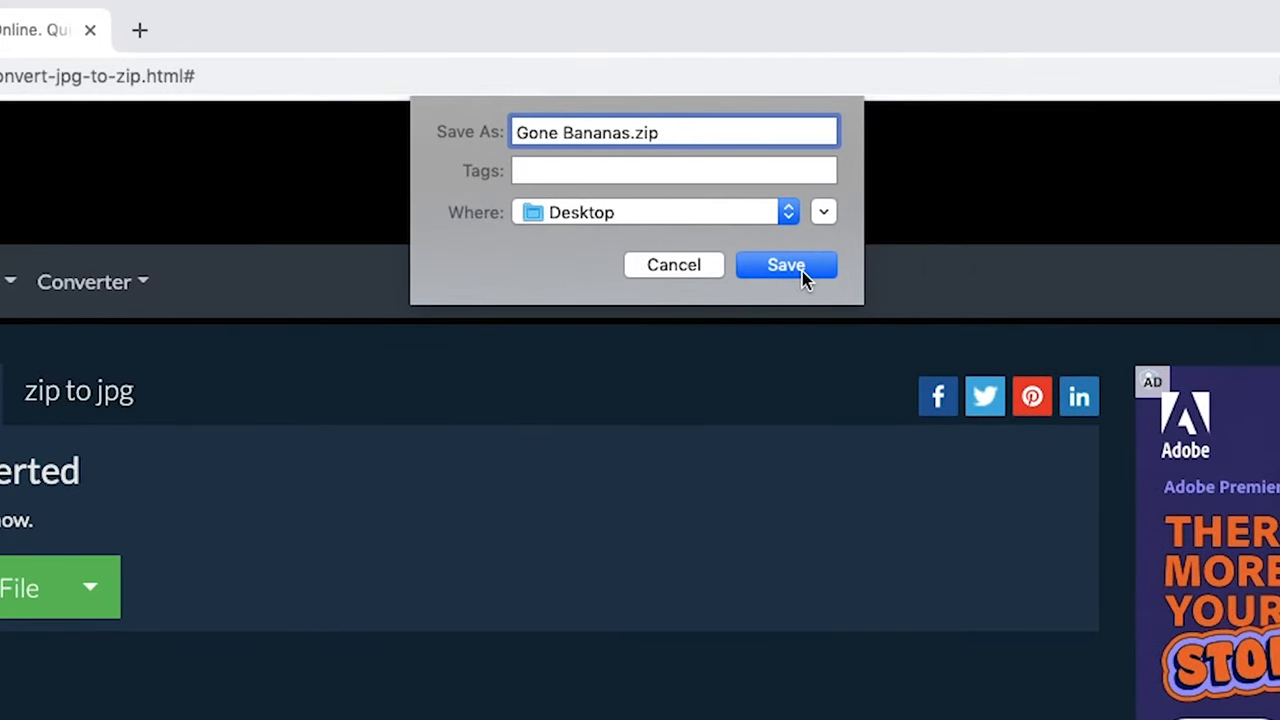
left_click(786, 264)
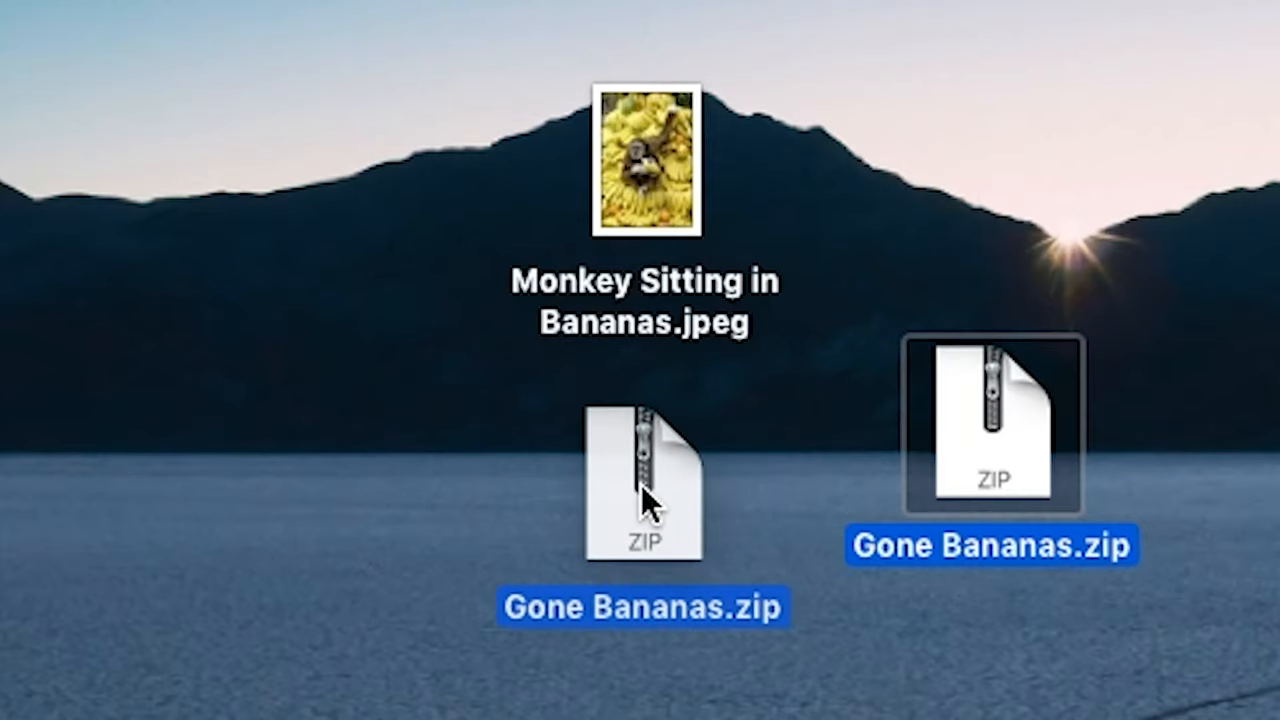